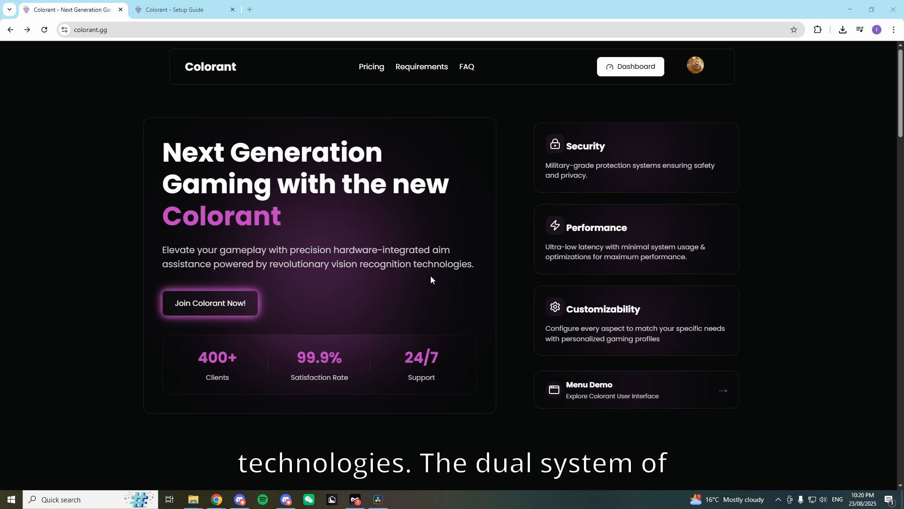
# Scroll the colorant.gg homepage to the Dual-PC System solution, then start a blank browser tab
pyautogui.scroll(-3)
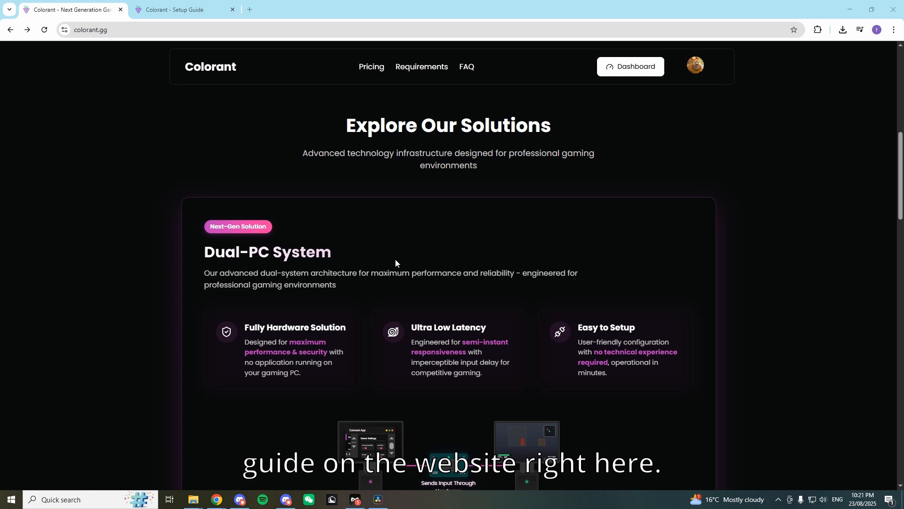
pyautogui.click(179, 10)
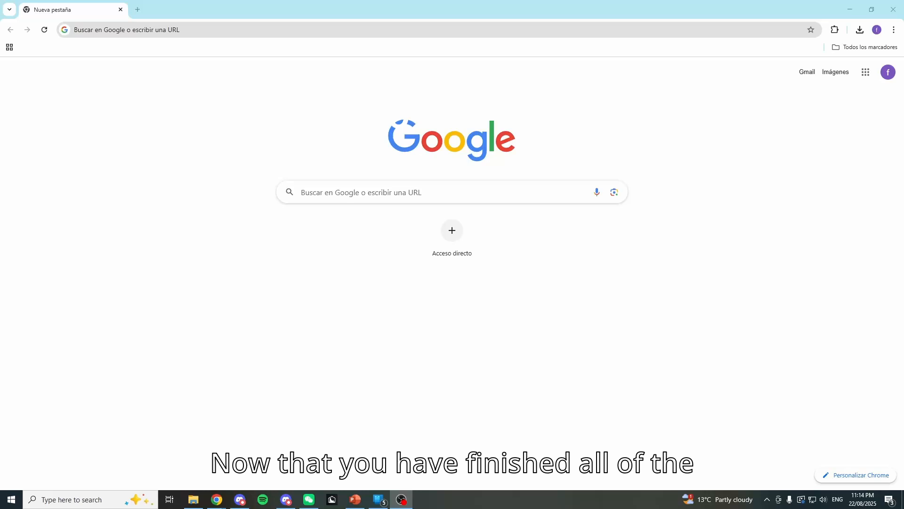
pyautogui.moveTo(304, 369)
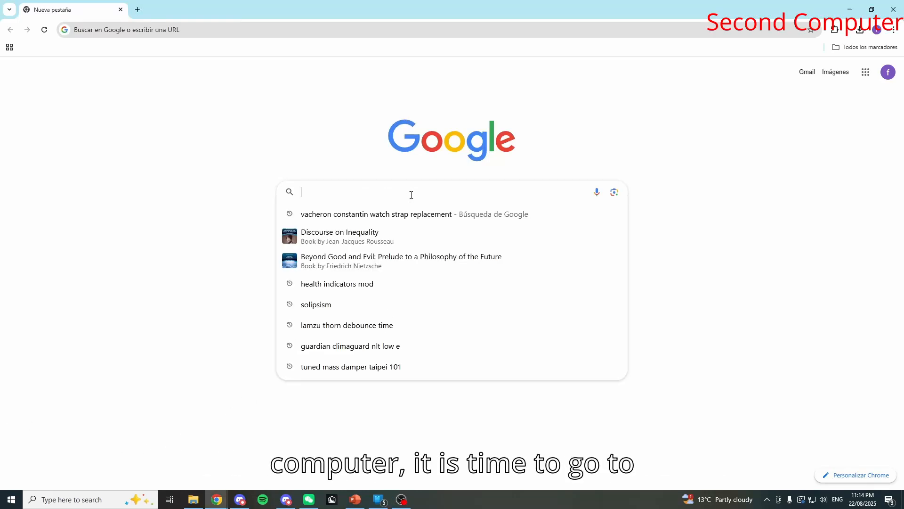
# Go to colorant.gg/dashboard and download the Dual-PC Colorant Setup
pyautogui.write('colorant.gg/dashboard')
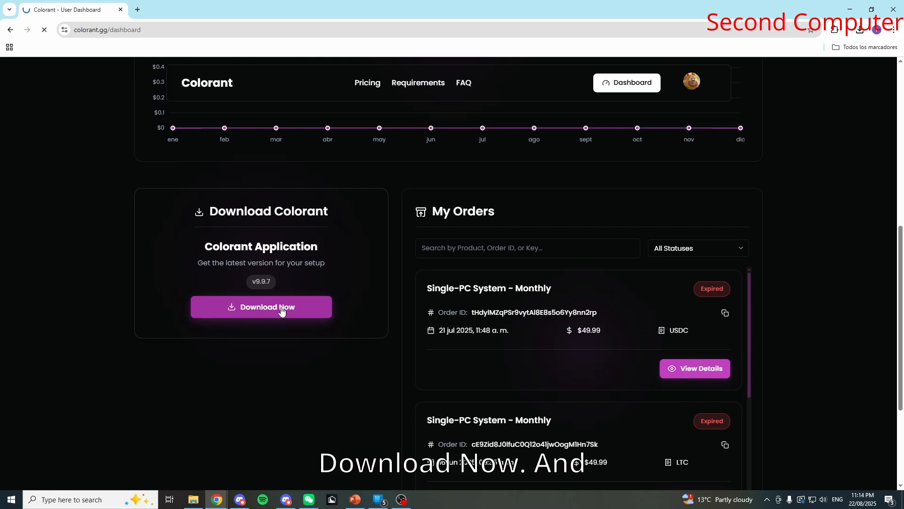
pyautogui.click(261, 306)
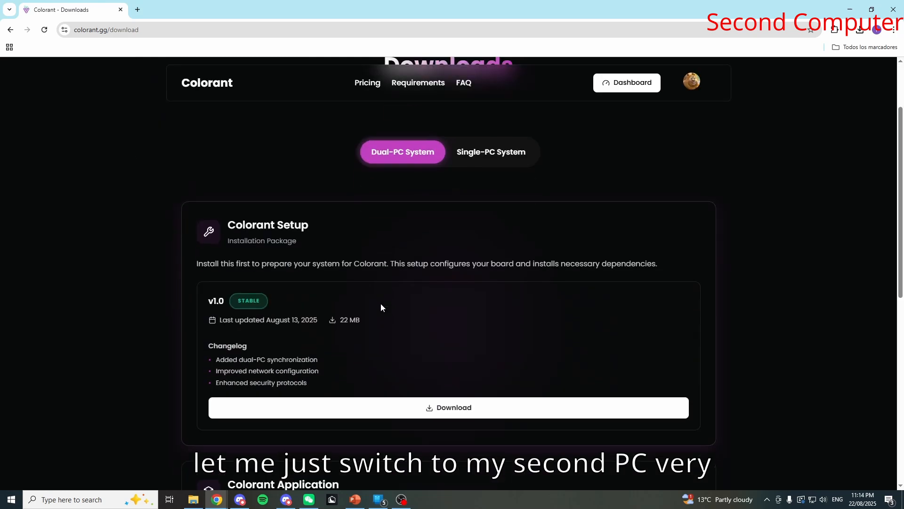
pyautogui.scroll(-3)
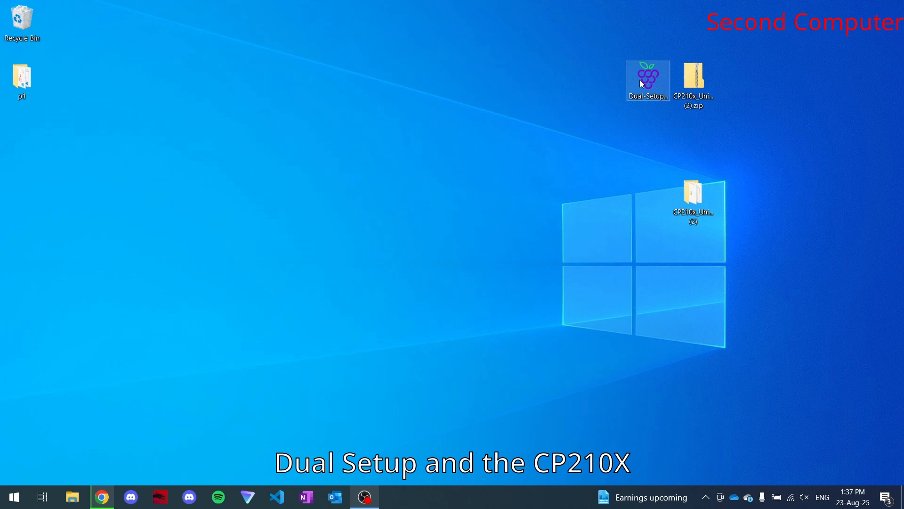
# Install the CP210x driver from silabser.inf, dismiss the confirmation, and close the driver folder
pyautogui.click(693, 80)
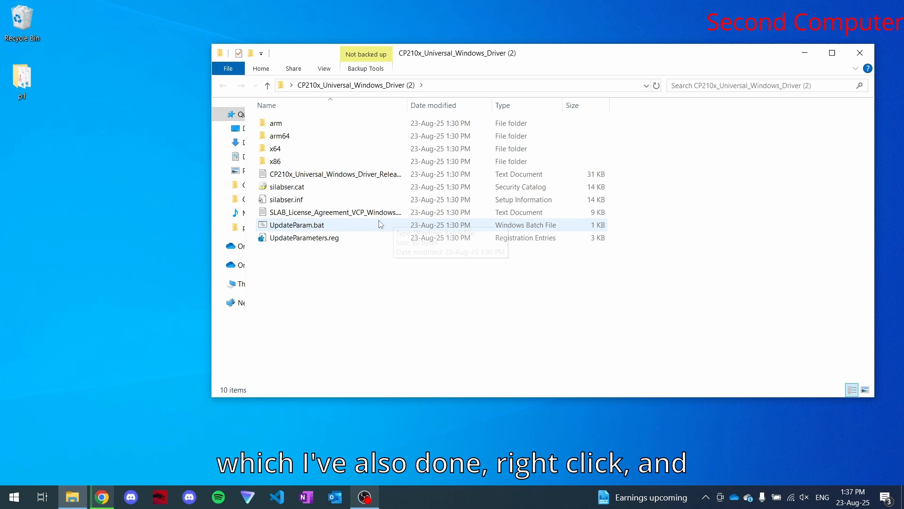
pyautogui.rightClick(286, 200)
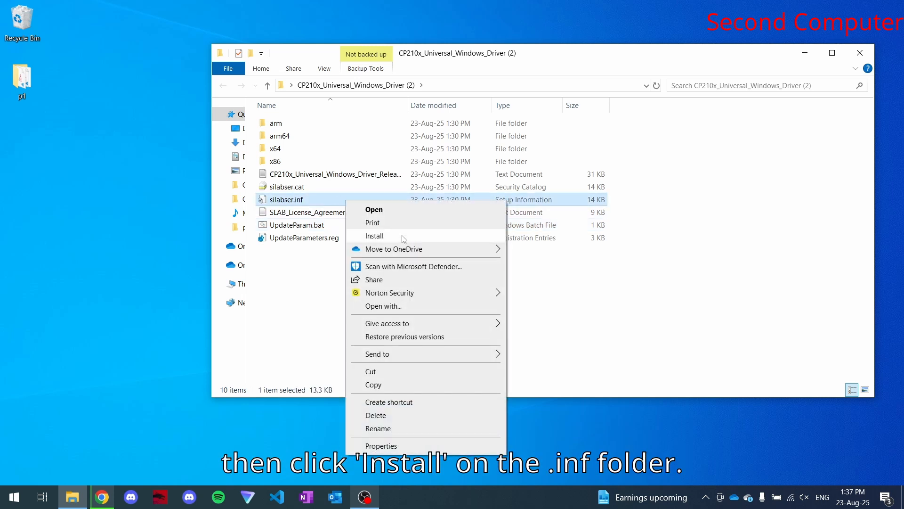
pyautogui.click(374, 236)
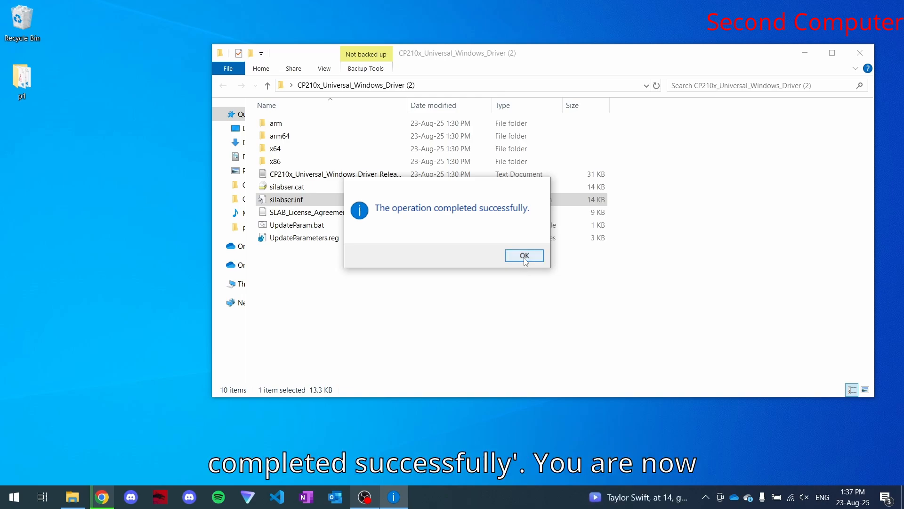
pyautogui.click(525, 256)
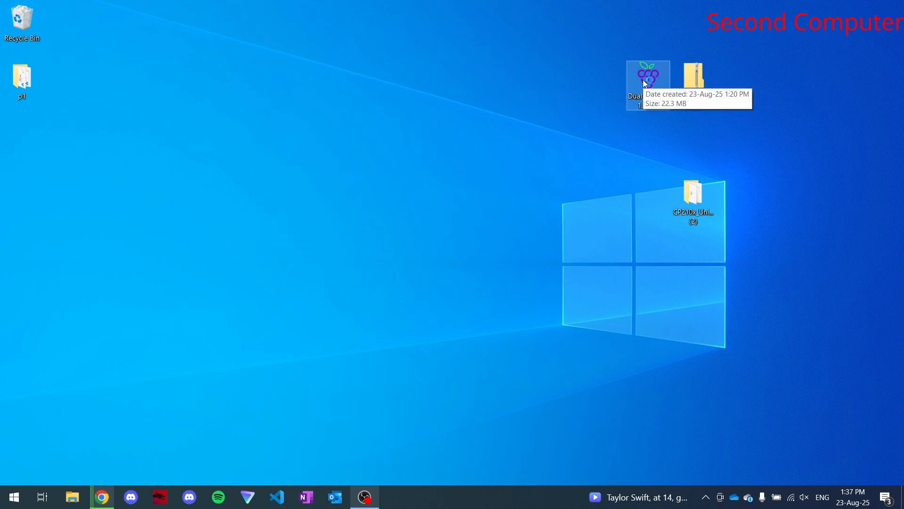
pyautogui.moveTo(624, 200)
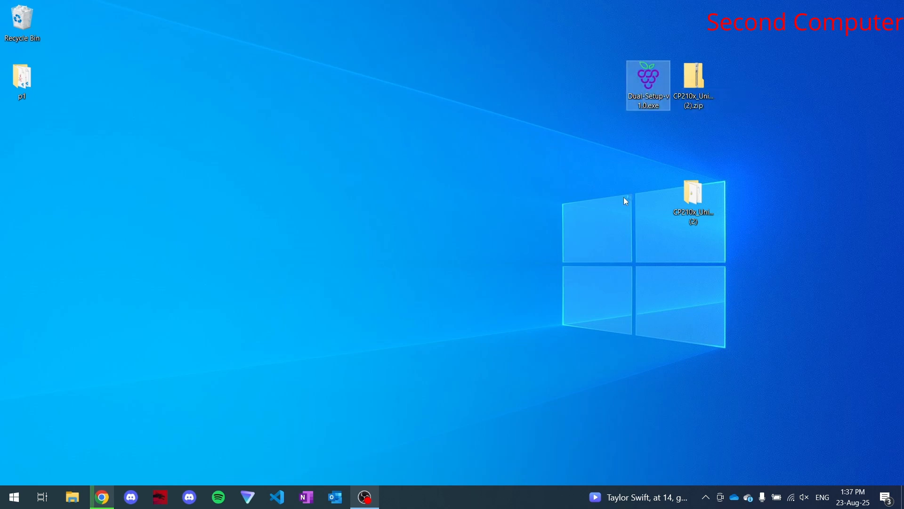
pyautogui.doubleClick(648, 78)
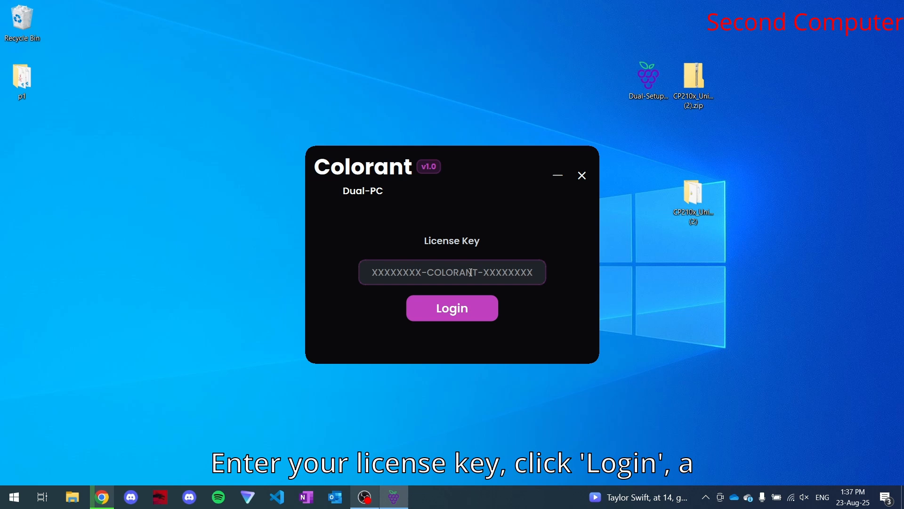
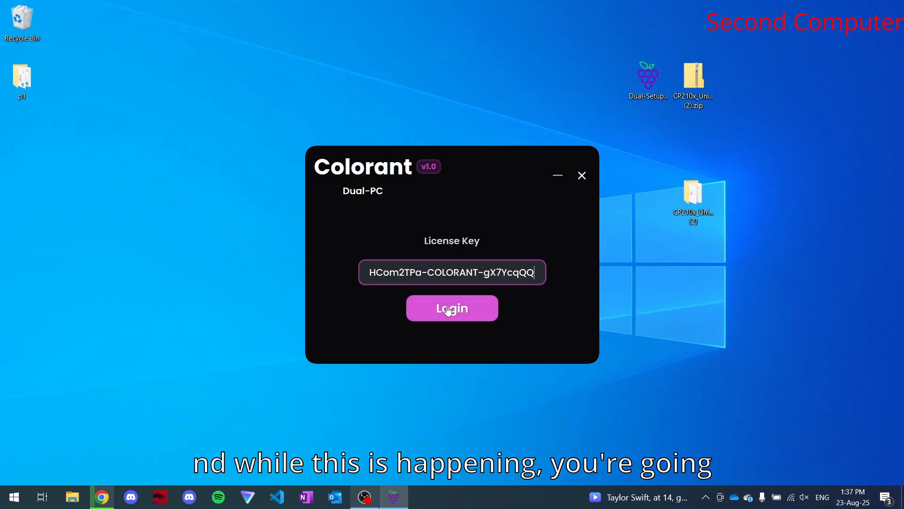
pyautogui.click(452, 308)
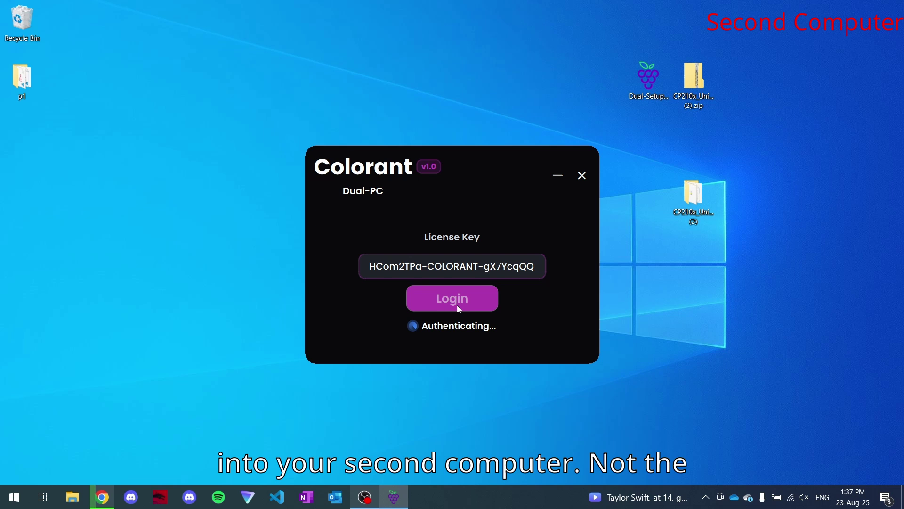
pyautogui.moveTo(561, 315)
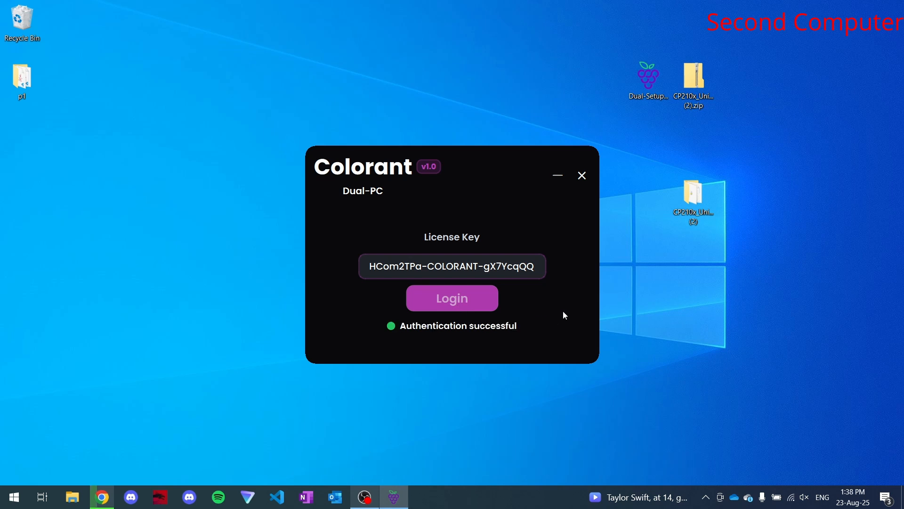
pyautogui.click(452, 298)
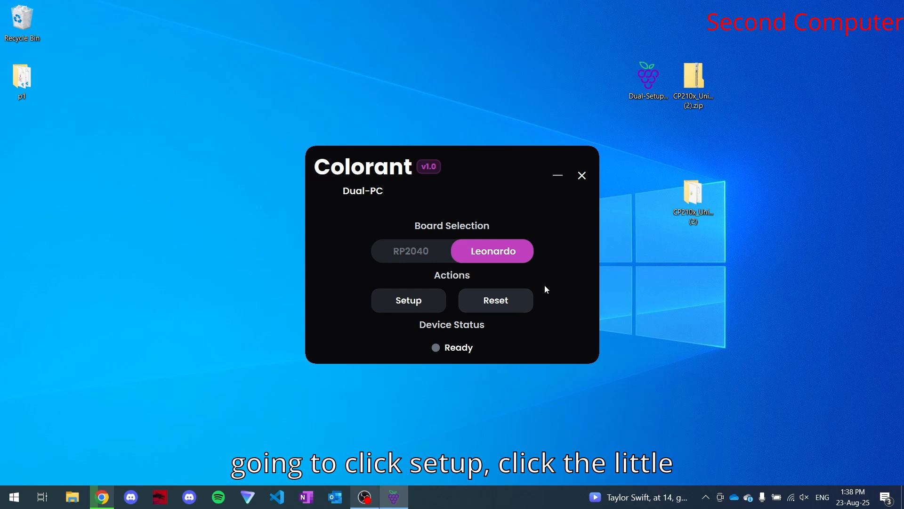
pyautogui.moveTo(423, 301)
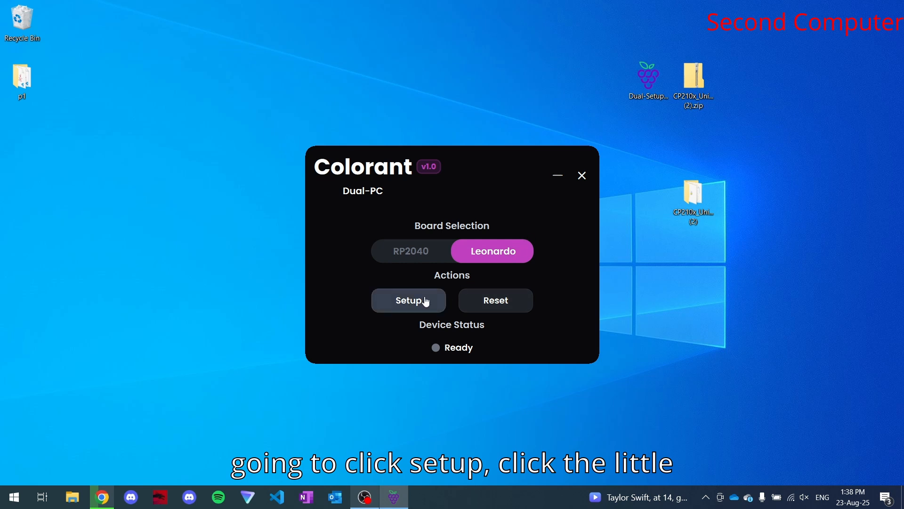
pyautogui.click(409, 300)
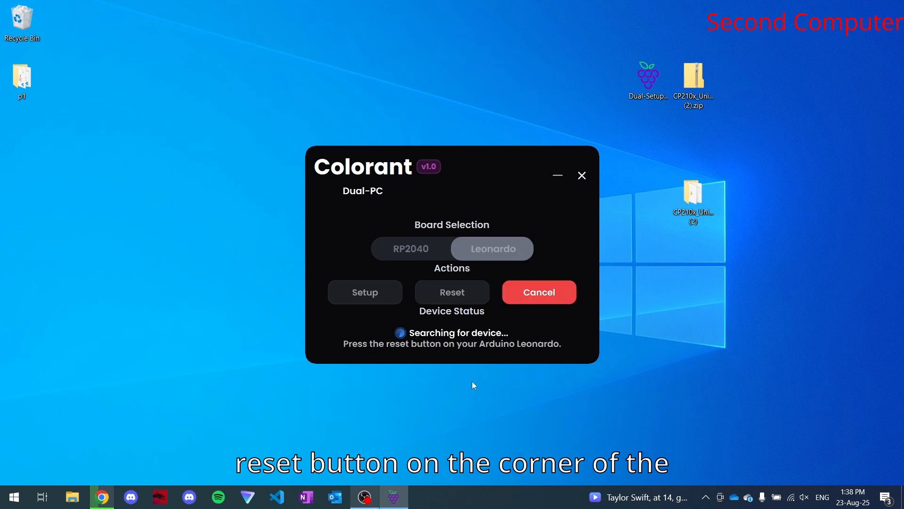
pyautogui.moveTo(476, 384)
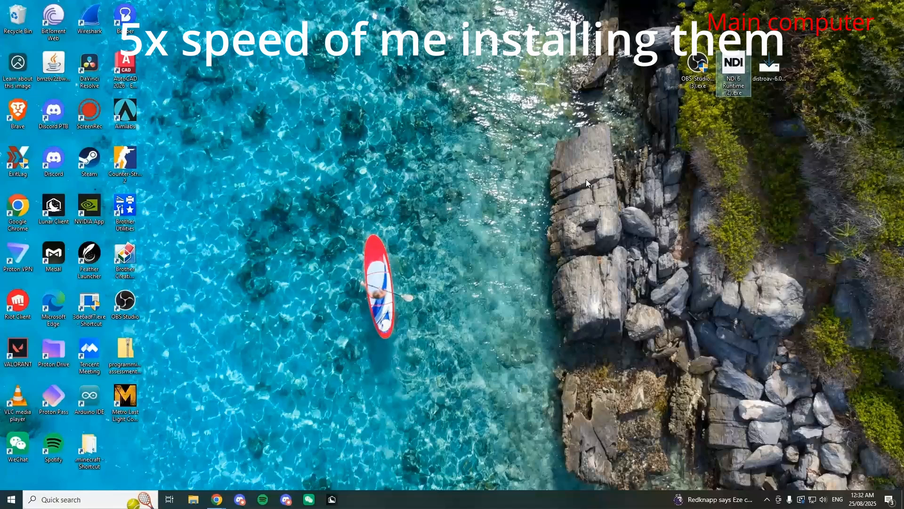
# Launch OBS Studio and set Advanced Color Format to BGRA (8-bit), saving the settings
pyautogui.doubleClick(734, 64)
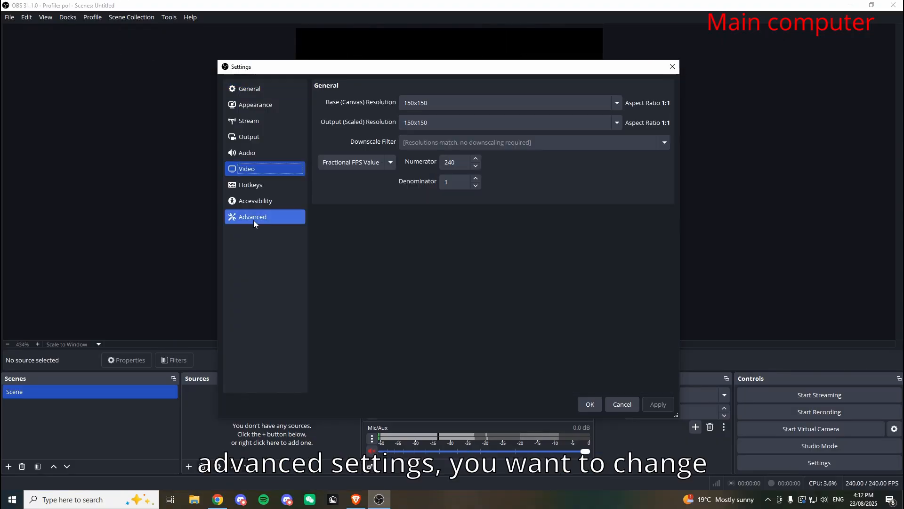
pyautogui.click(253, 217)
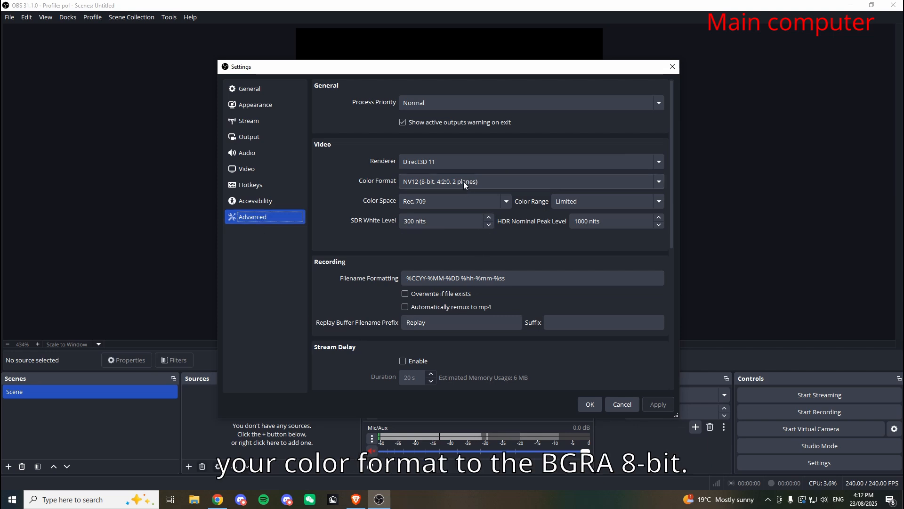
pyautogui.click(531, 181)
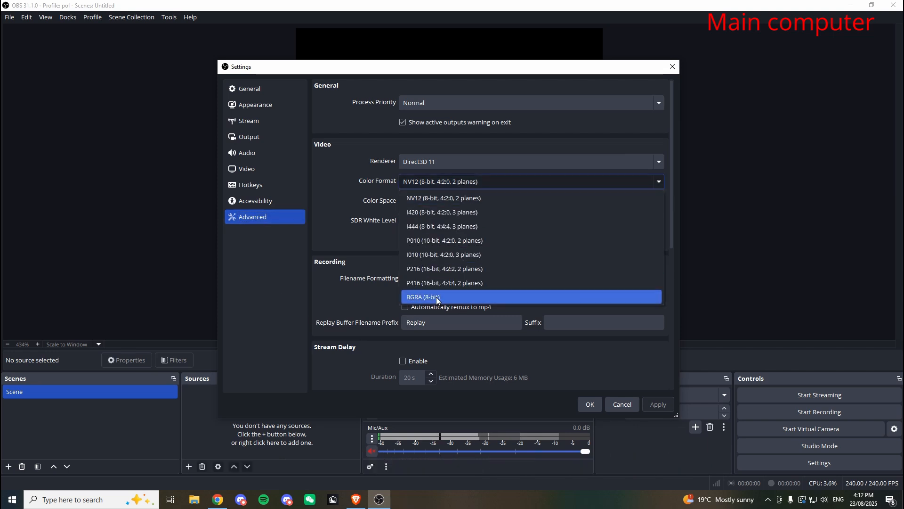
pyautogui.click(436, 296)
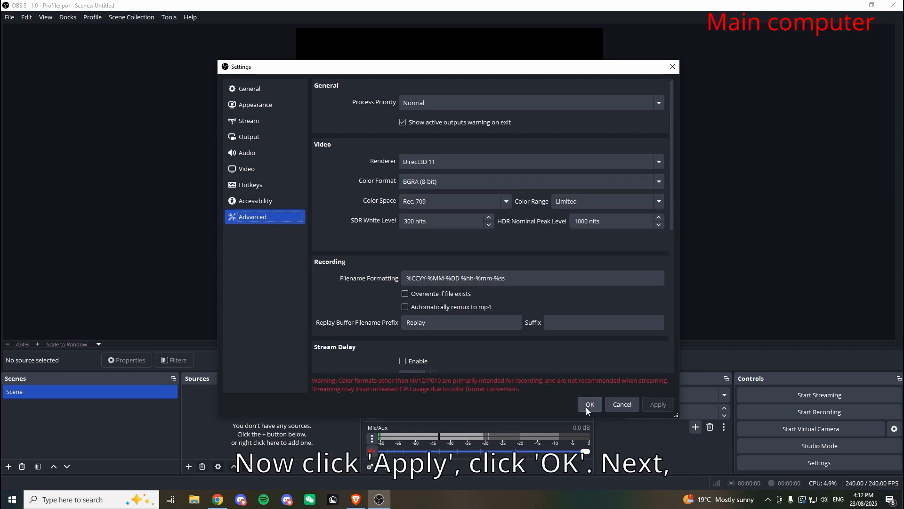
pyautogui.click(590, 404)
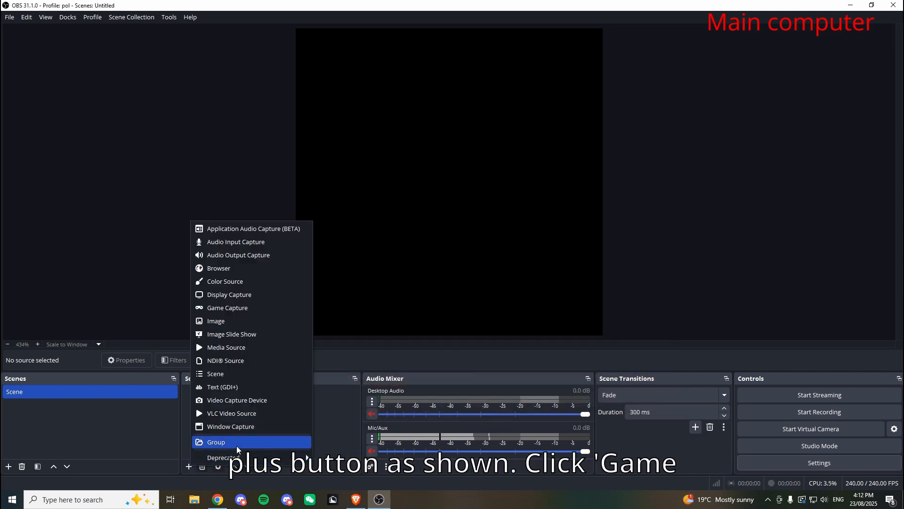
# Create a new Game Capture source with default properties in the current scene
pyautogui.click(227, 307)
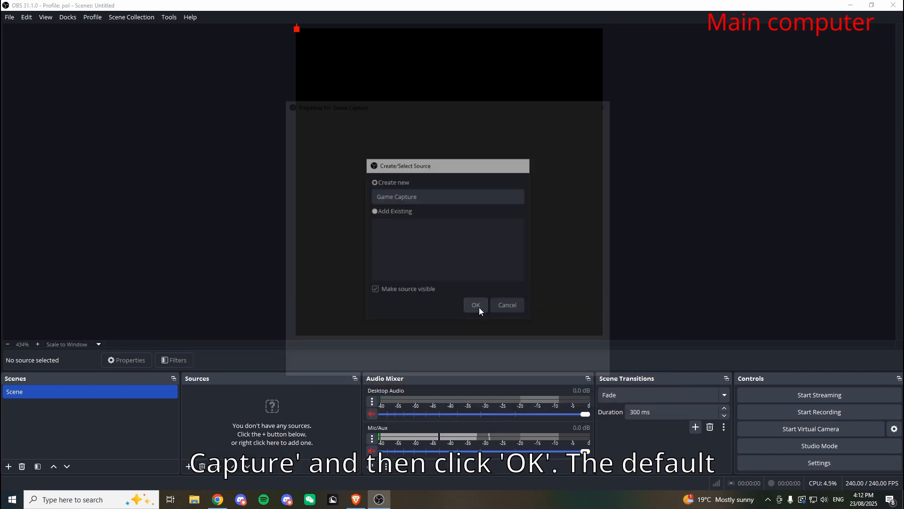
pyautogui.click(476, 305)
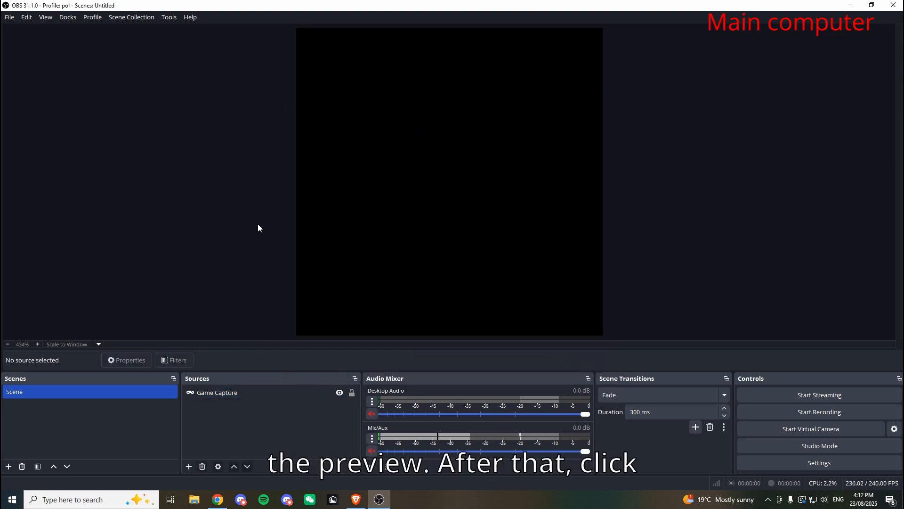
pyautogui.click(168, 17)
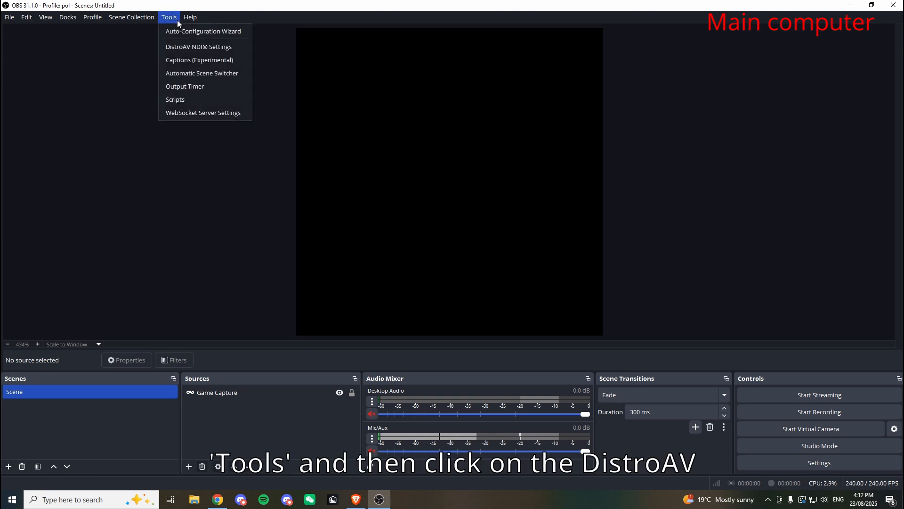
# Enable Main Output in DistroAV NDI Settings and save
pyautogui.click(198, 47)
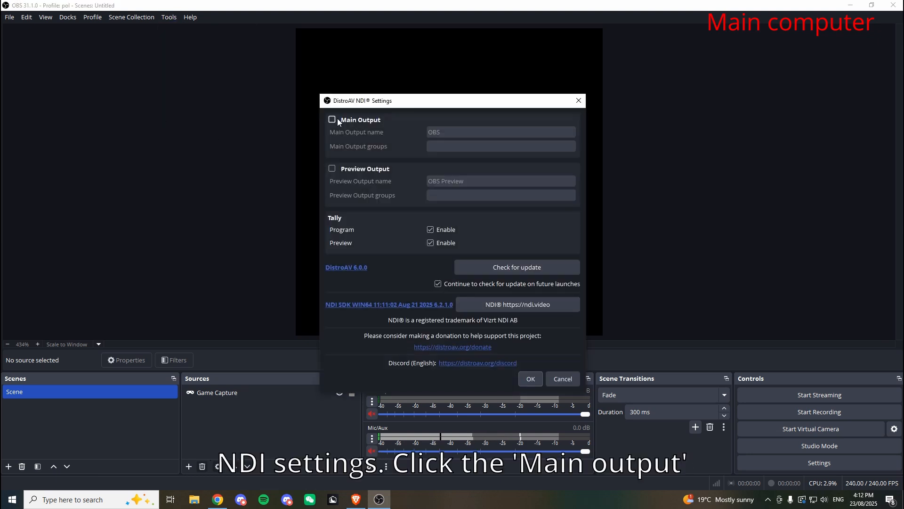
pyautogui.click(331, 119)
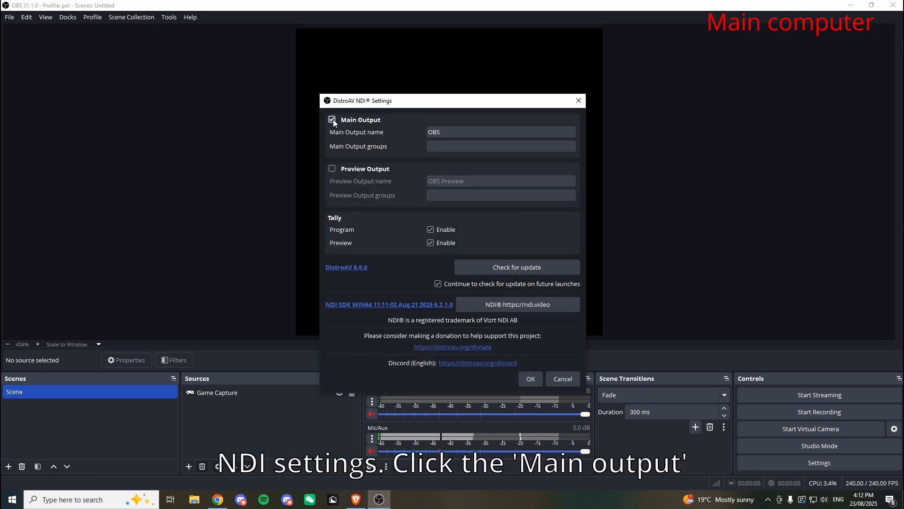
pyautogui.click(530, 378)
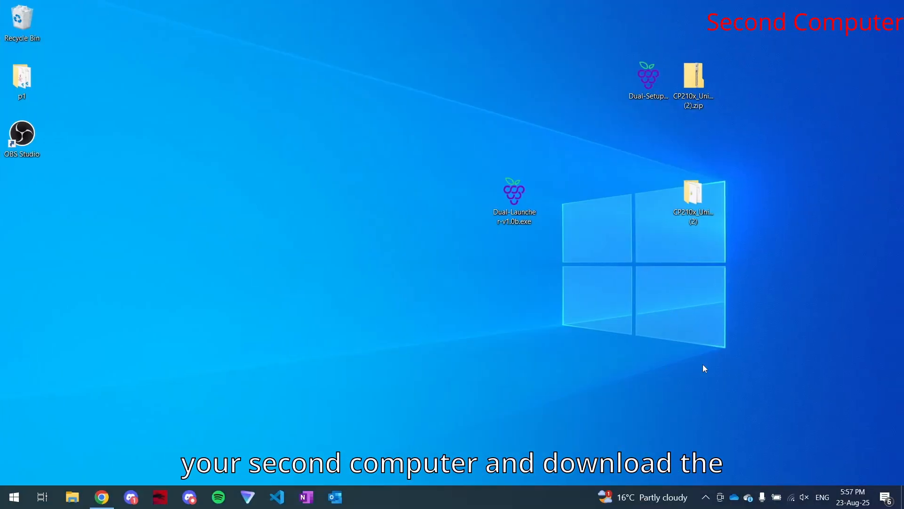
# Launch Dual-Launcher-v1.0b.exe and log in by entering the license key
pyautogui.click(515, 198)
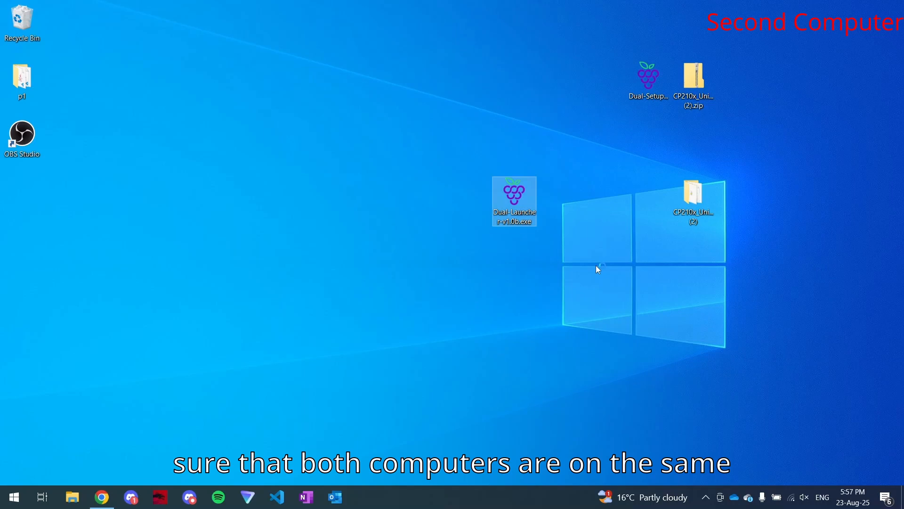
pyautogui.doubleClick(514, 196)
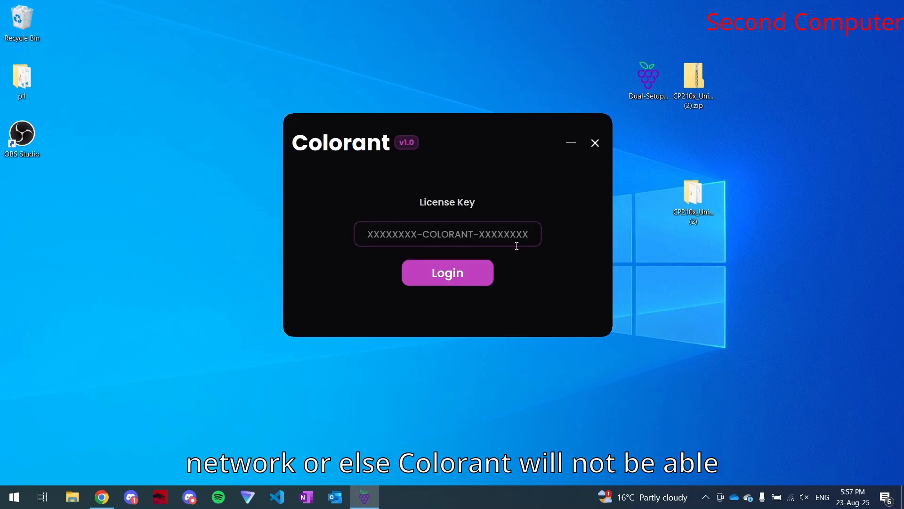
pyautogui.click(447, 259)
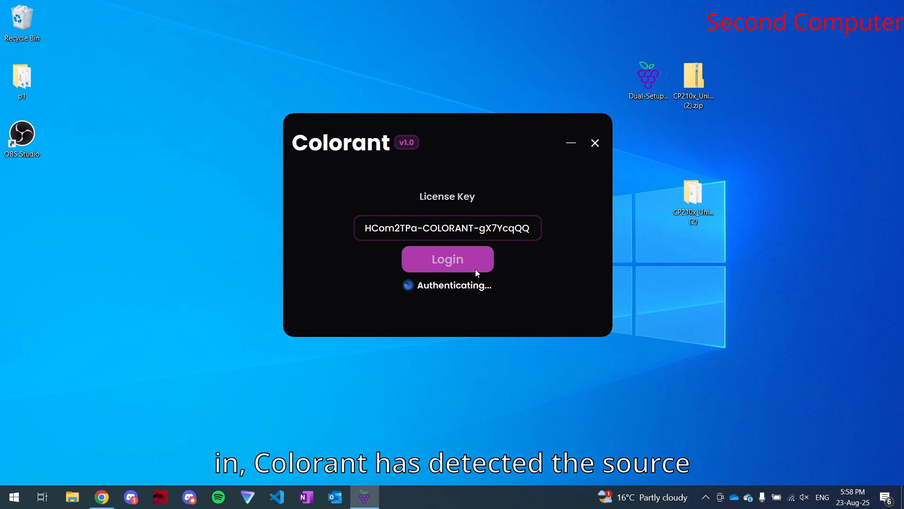
pyautogui.click(447, 259)
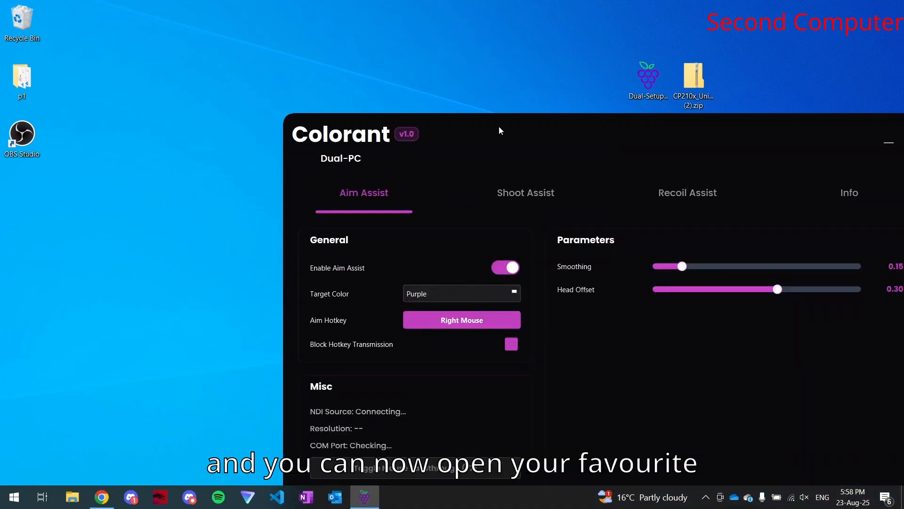